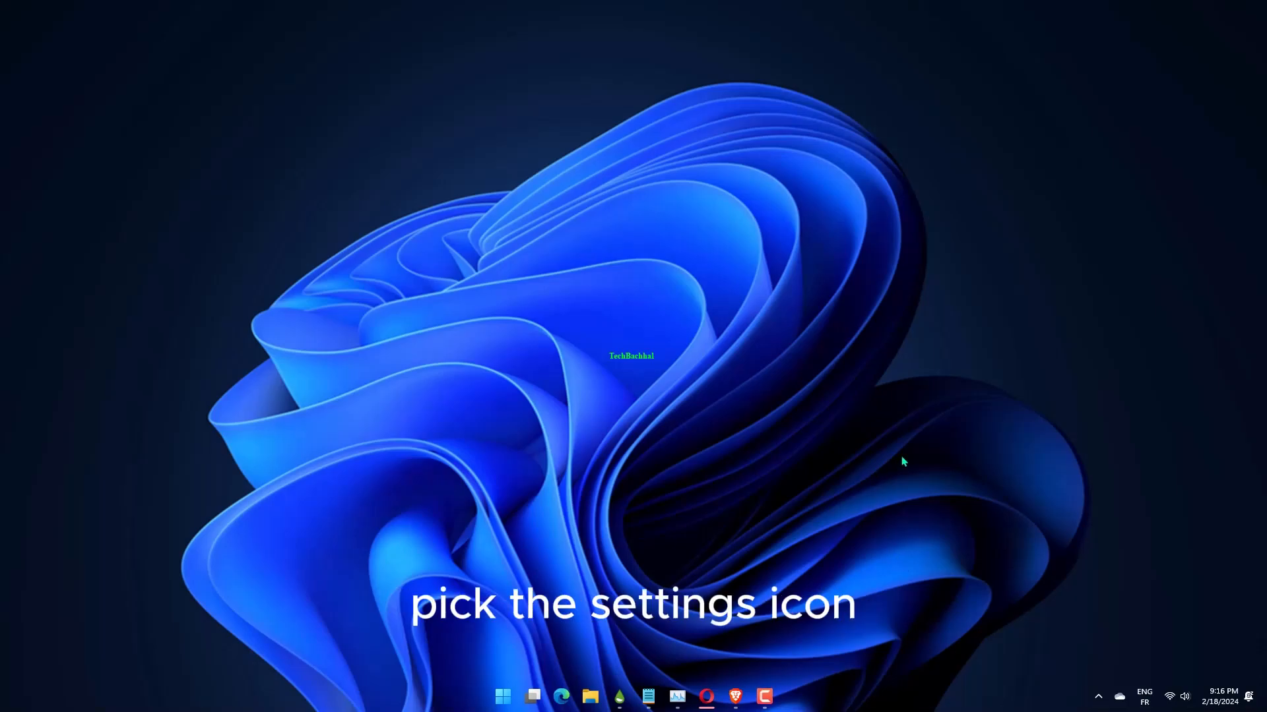
Step: Launch Windows Settings from the taskbar icon
{"action": "left_click", "coordinate": [778, 696]}
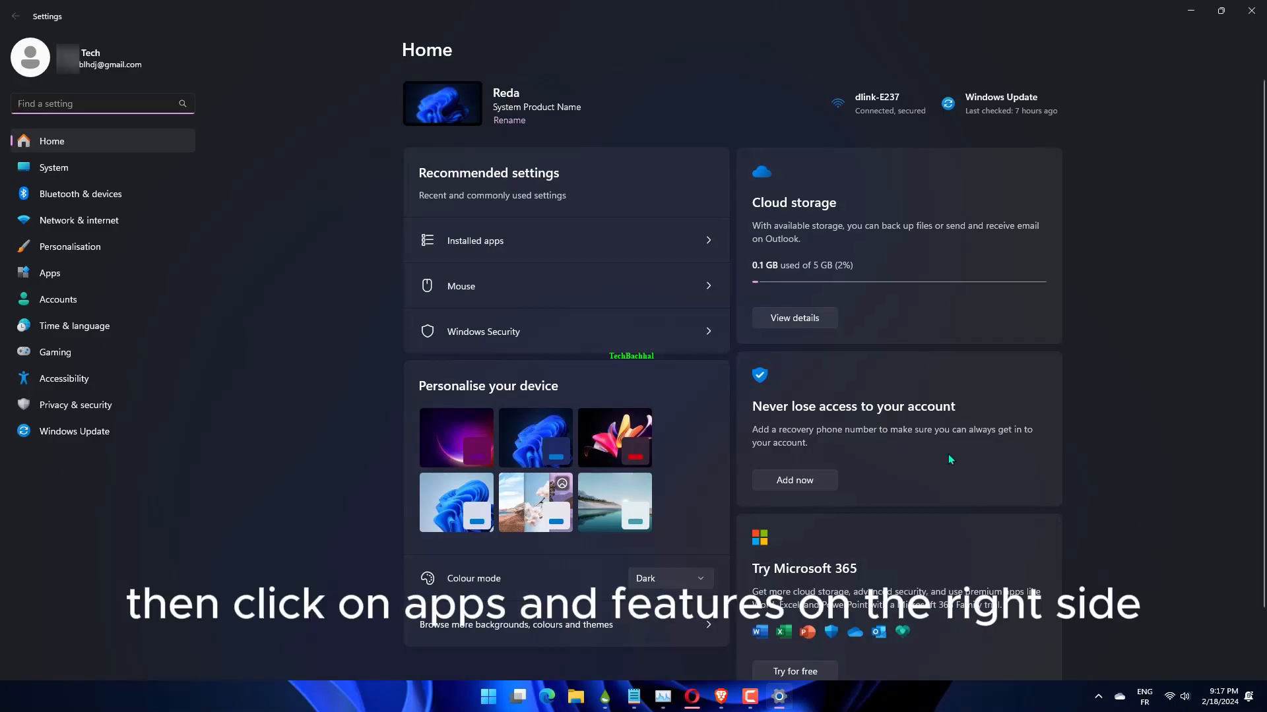
Step: Go to Apps > Installed apps to list the 98 installed apps
{"action": "left_click", "coordinate": [50, 272]}
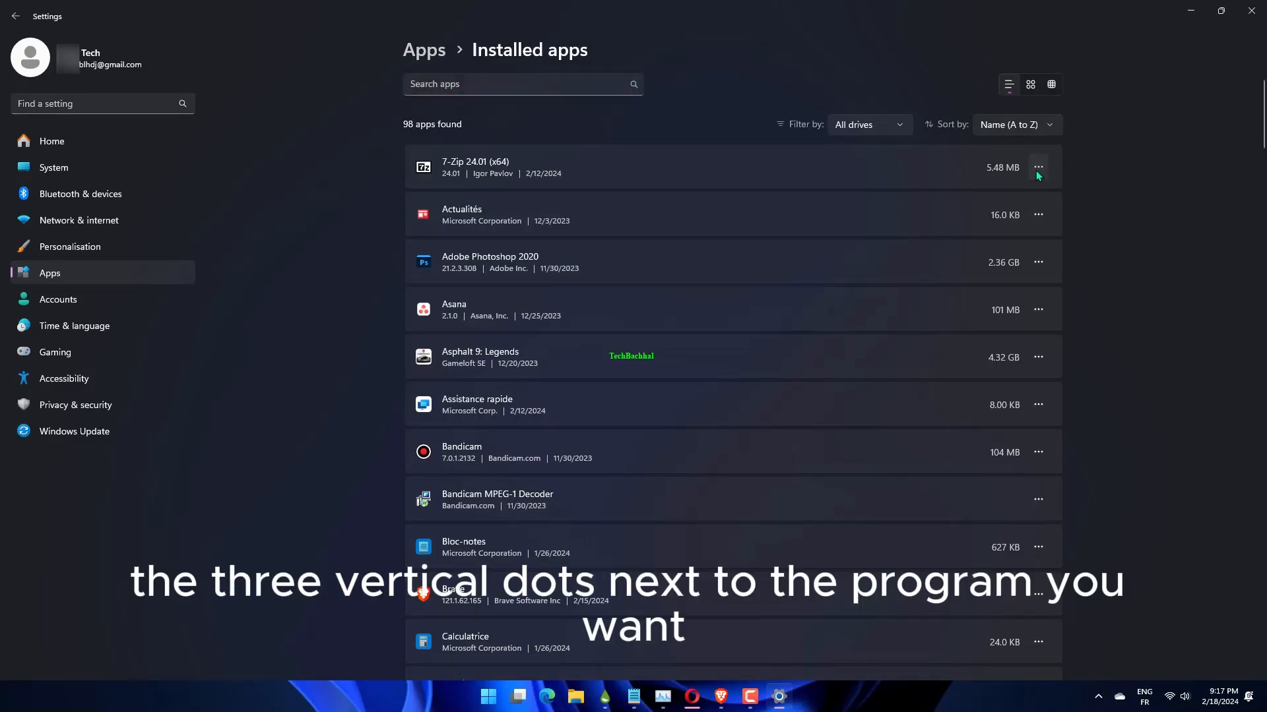
{"action": "left_click", "coordinate": [1038, 167]}
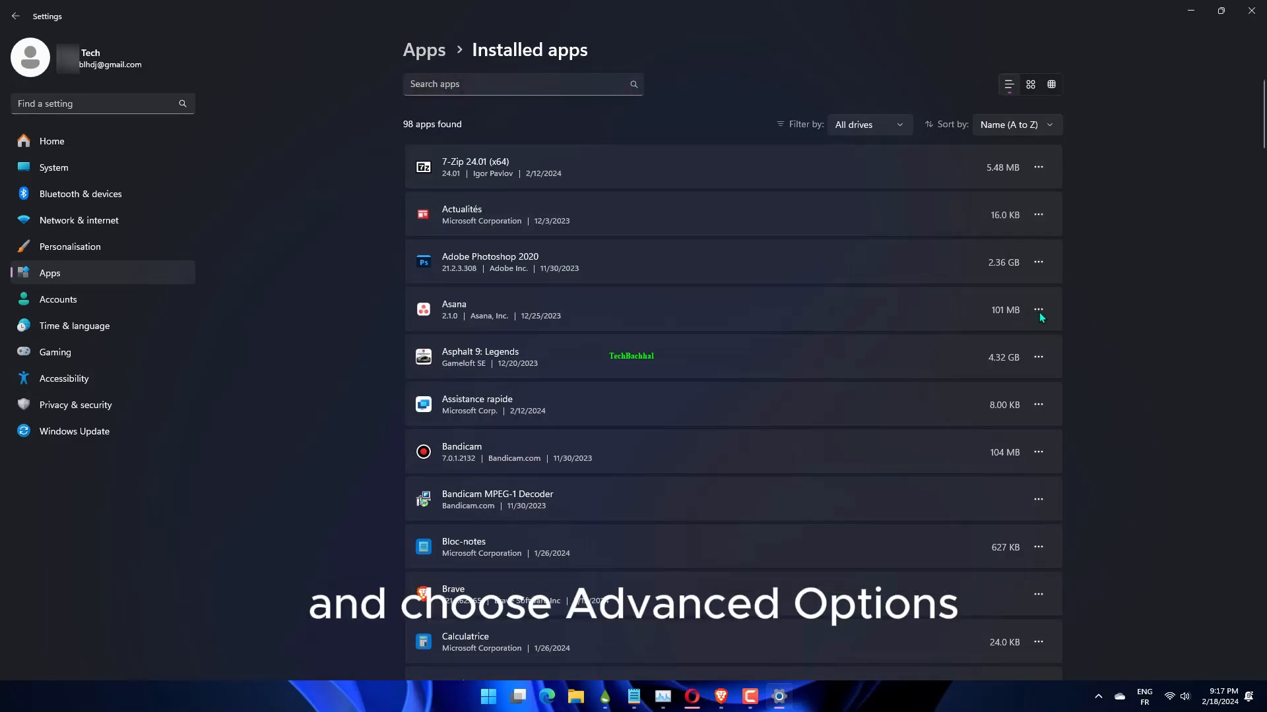
{"action": "left_click", "coordinate": [1038, 309]}
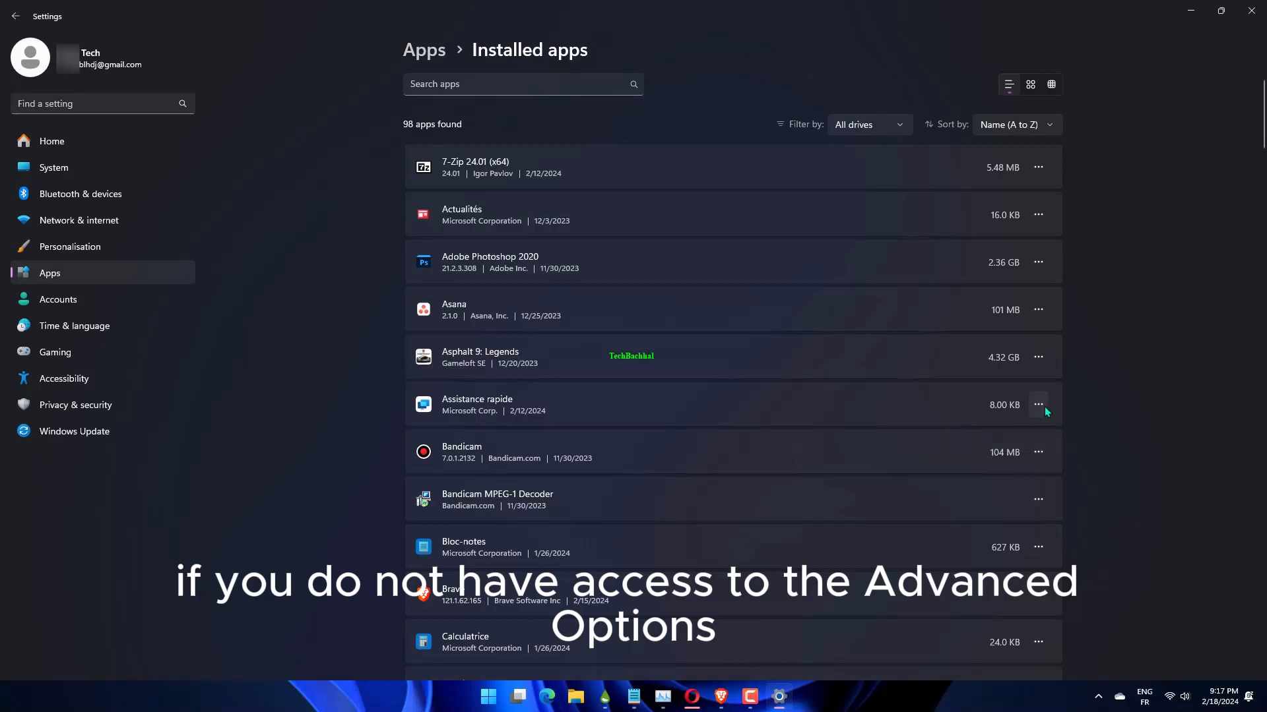
Step: Open Advanced options for Assistance rapide from its three-dot menu
{"action": "left_click", "coordinate": [1038, 404]}
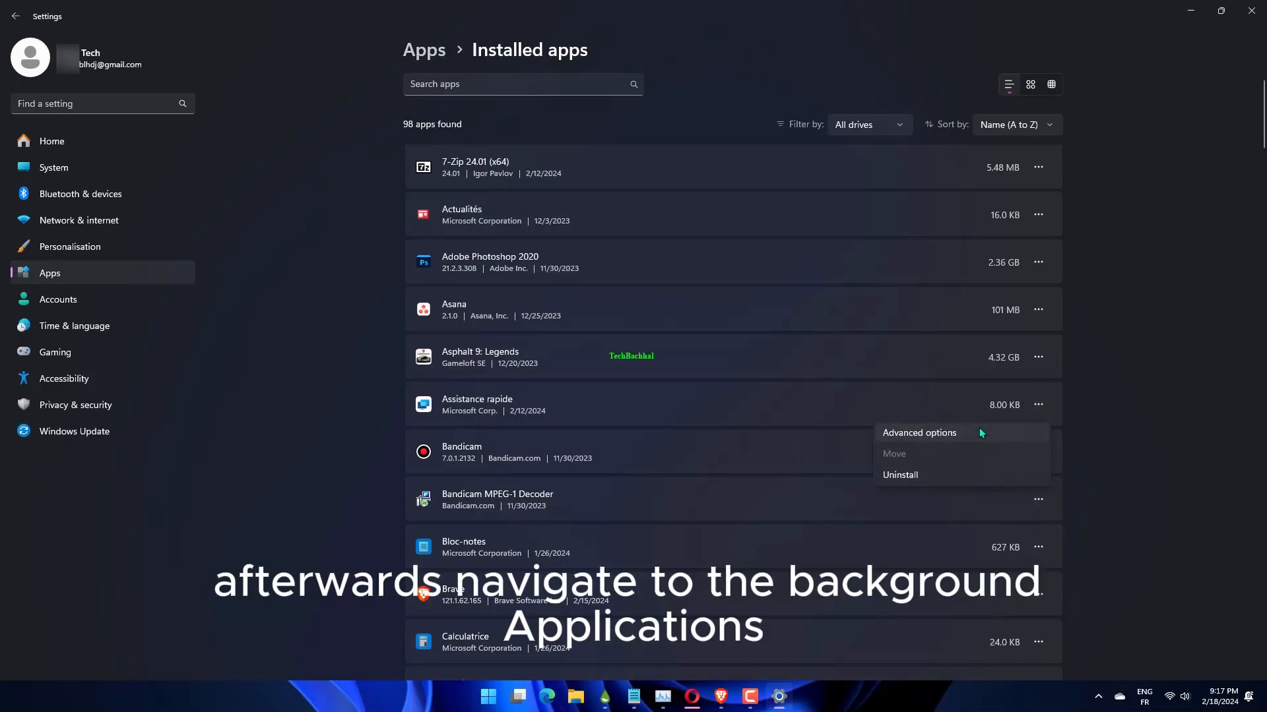
{"action": "mouse_move", "coordinate": [968, 486]}
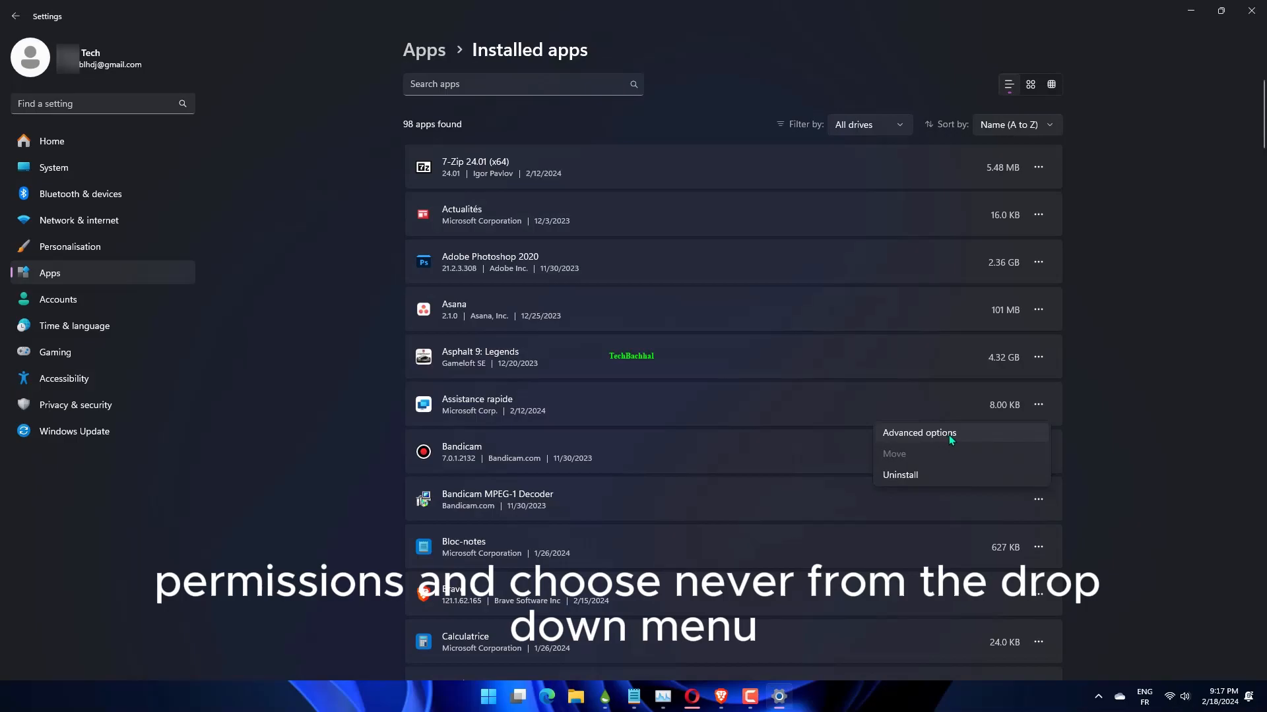
{"action": "mouse_move", "coordinate": [961, 444]}
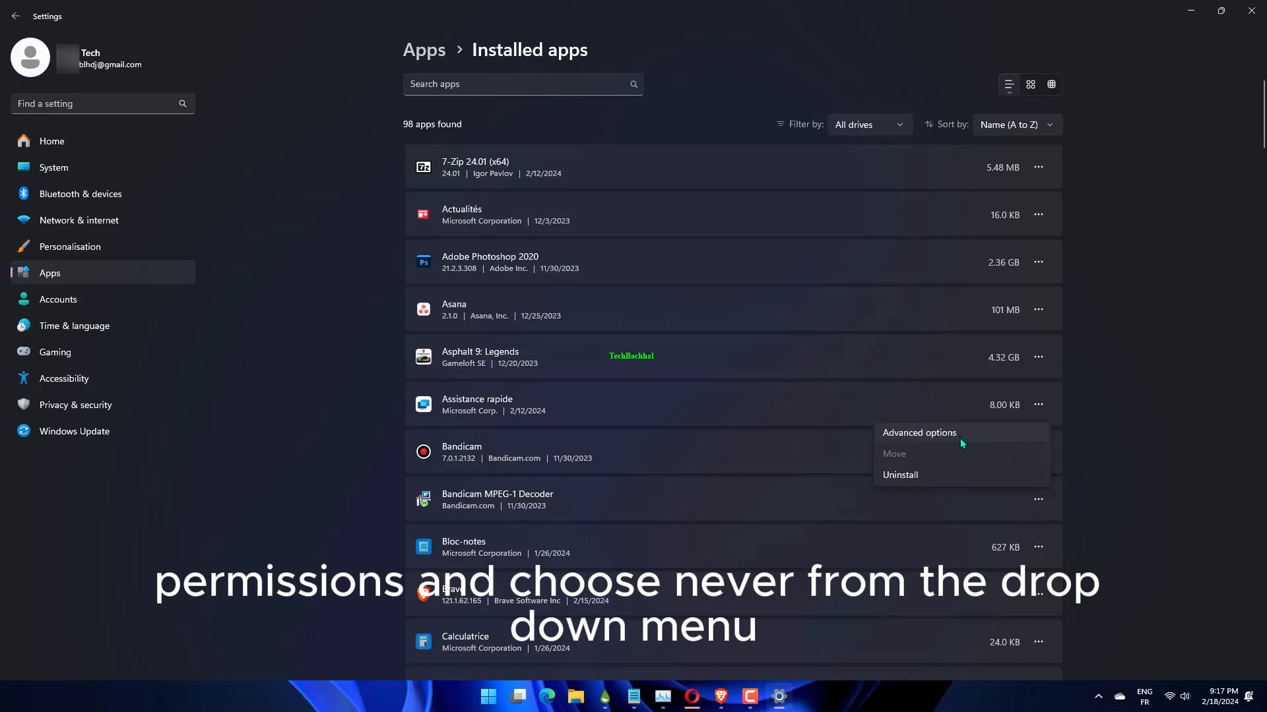
{"action": "left_click", "coordinate": [918, 432]}
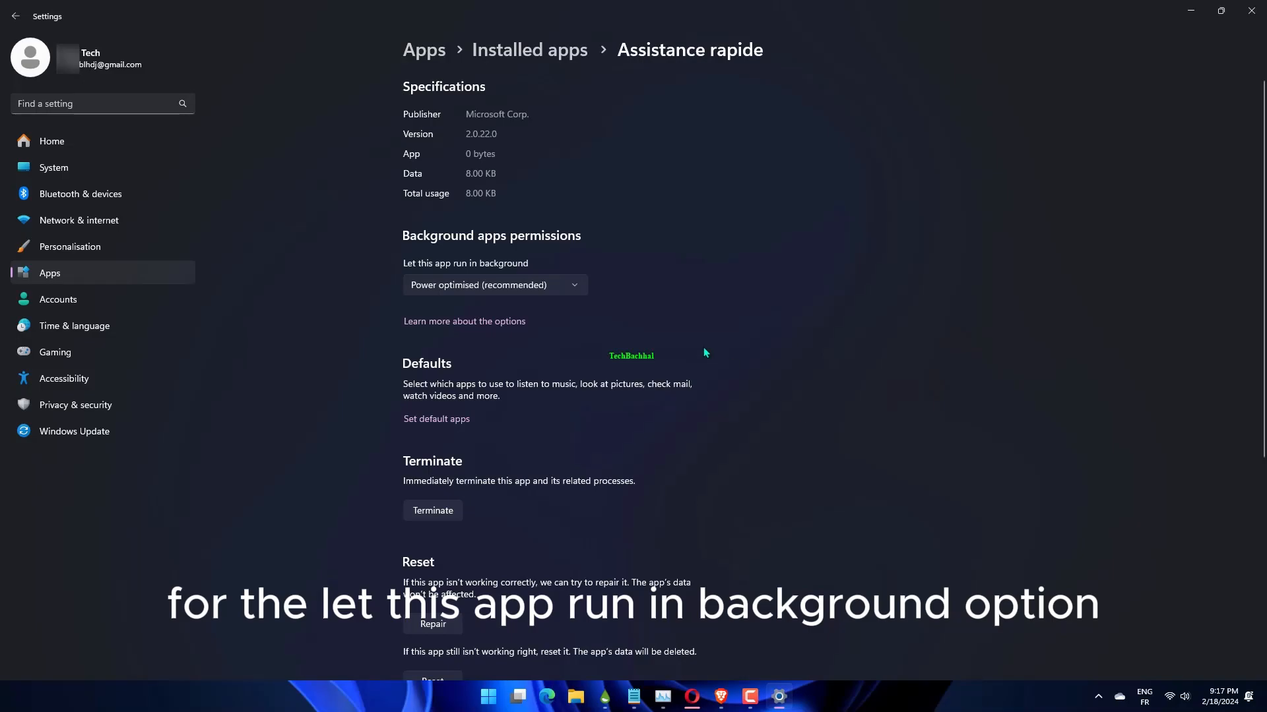
{"action": "mouse_move", "coordinate": [618, 267]}
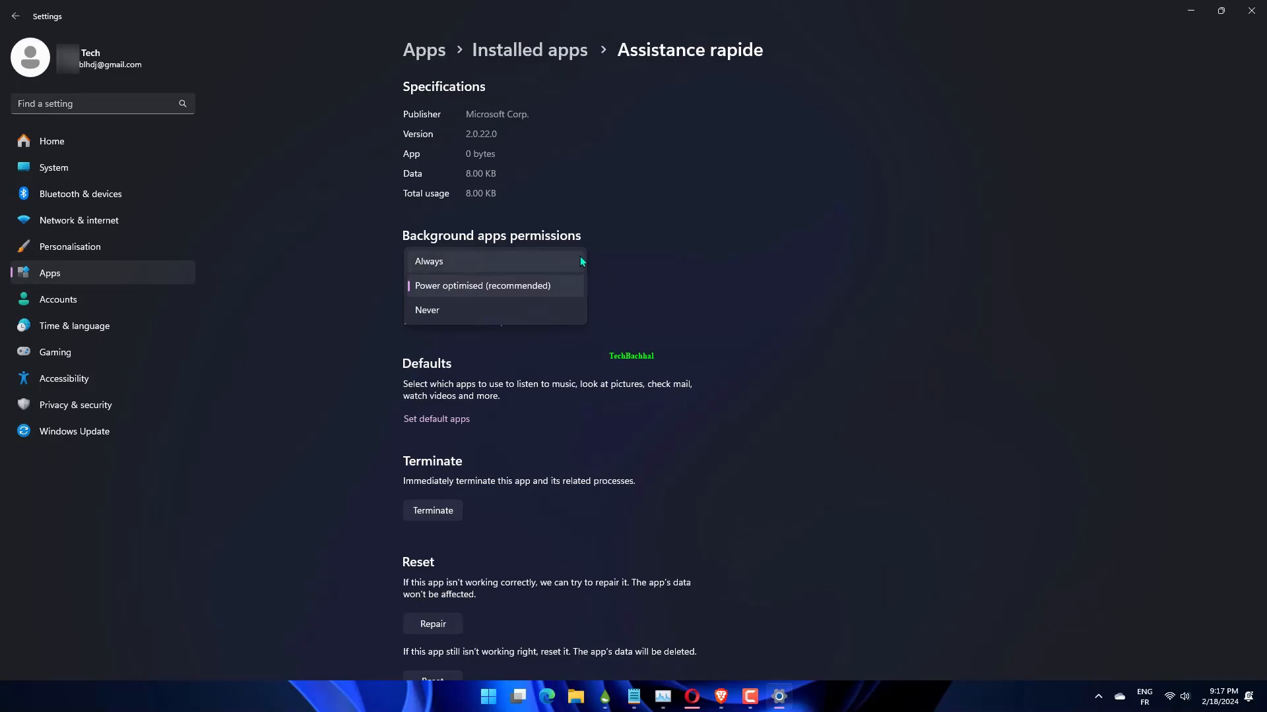
{"action": "mouse_move", "coordinate": [510, 276]}
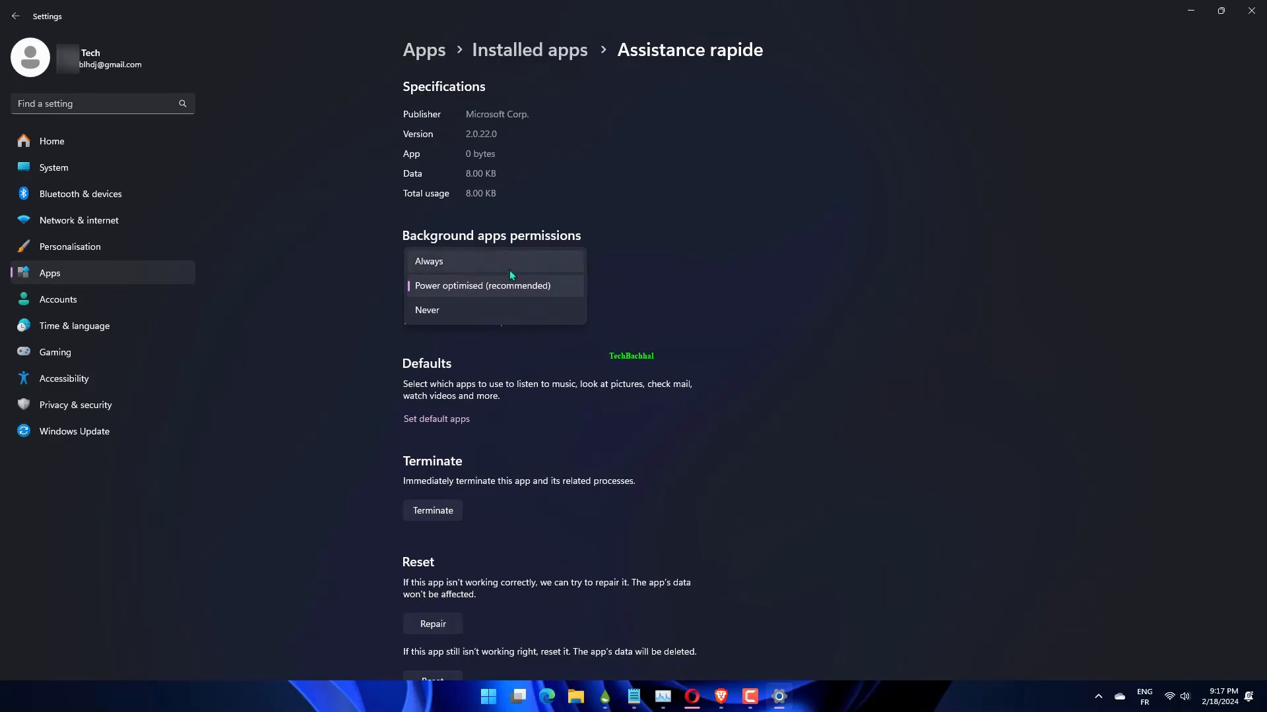
{"action": "mouse_move", "coordinate": [673, 291]}
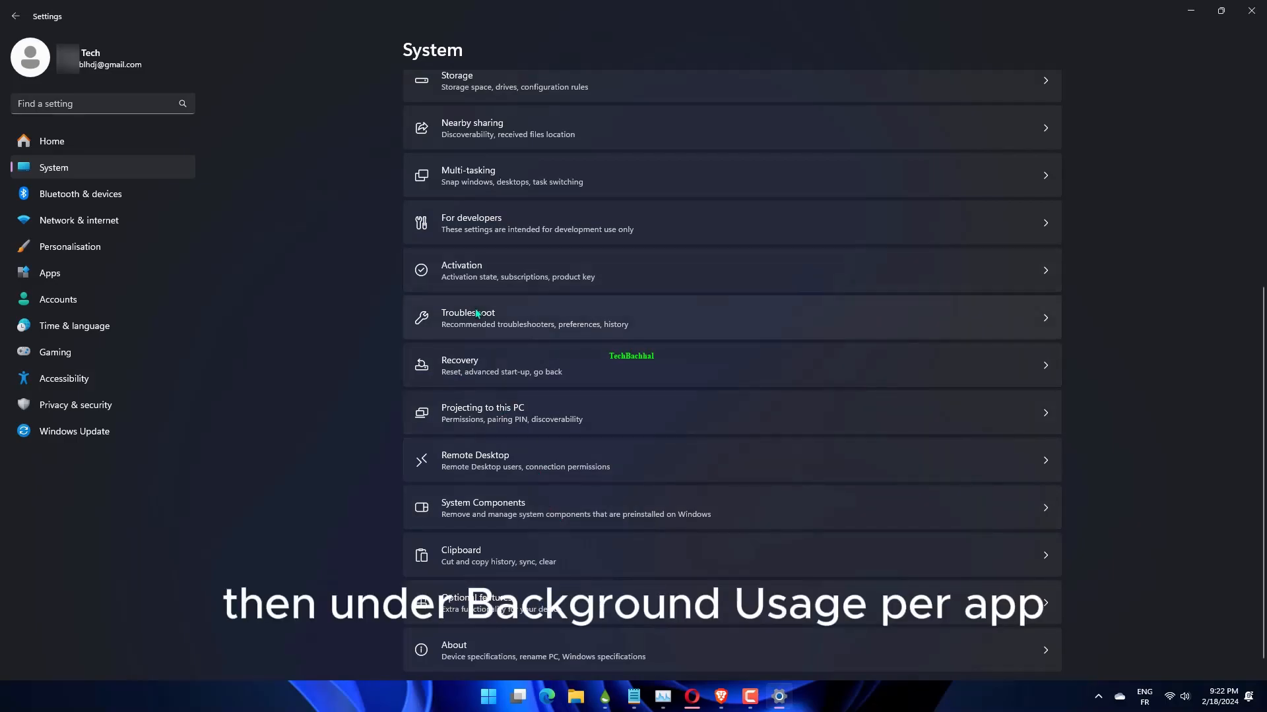
Step: Open the Power page from the System settings list
{"action": "scroll", "scroll_direction": "up", "scroll_amount": 3}
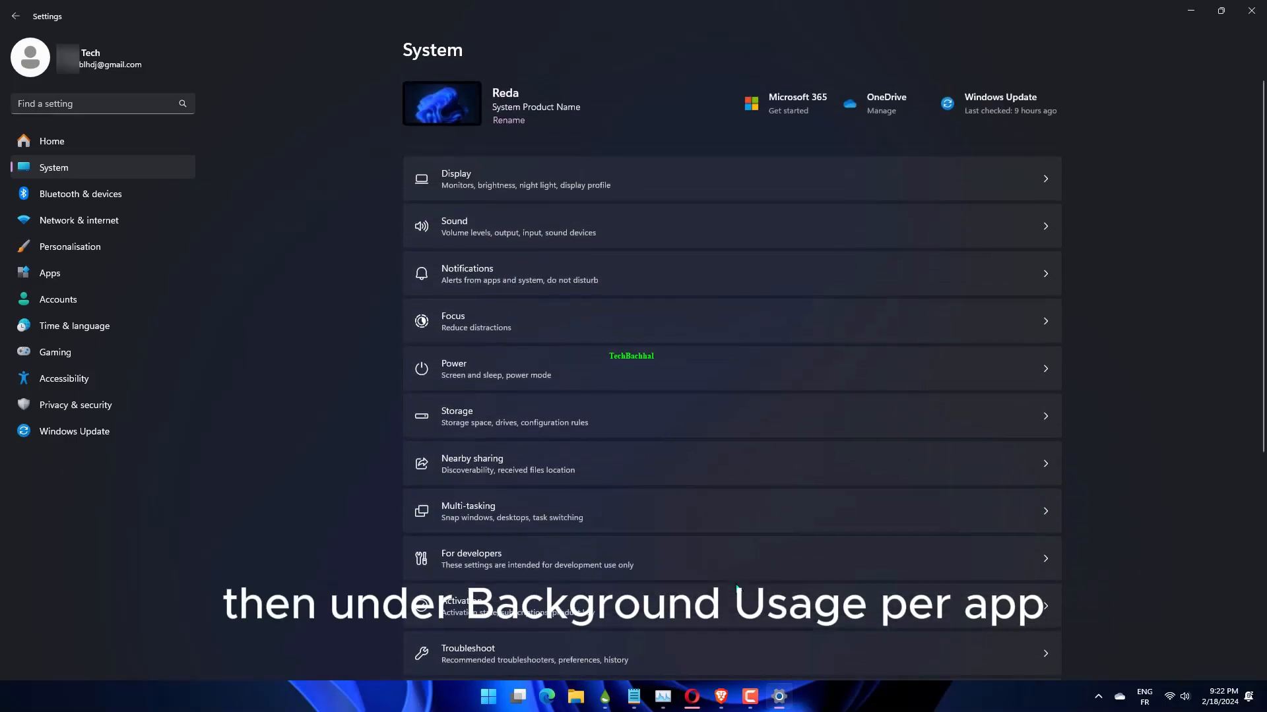
{"action": "scroll", "scroll_direction": "down", "scroll_amount": 3}
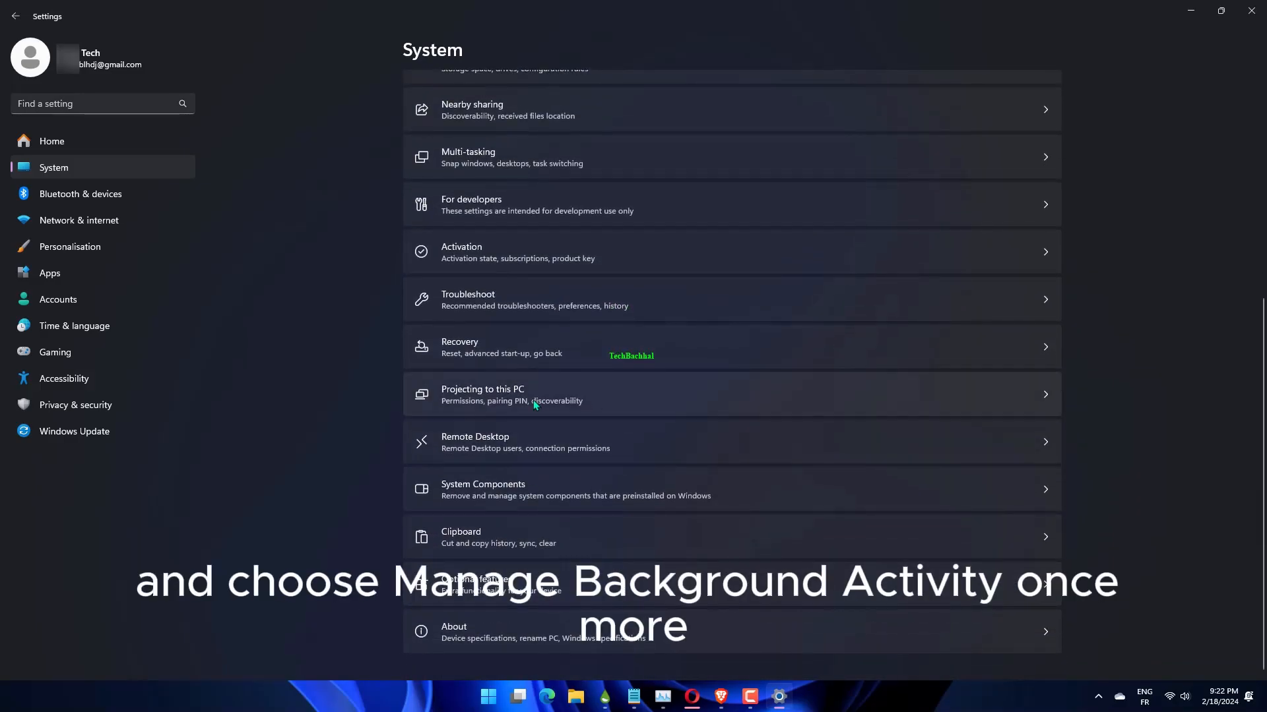
{"action": "scroll", "scroll_direction": "up", "scroll_amount": 3}
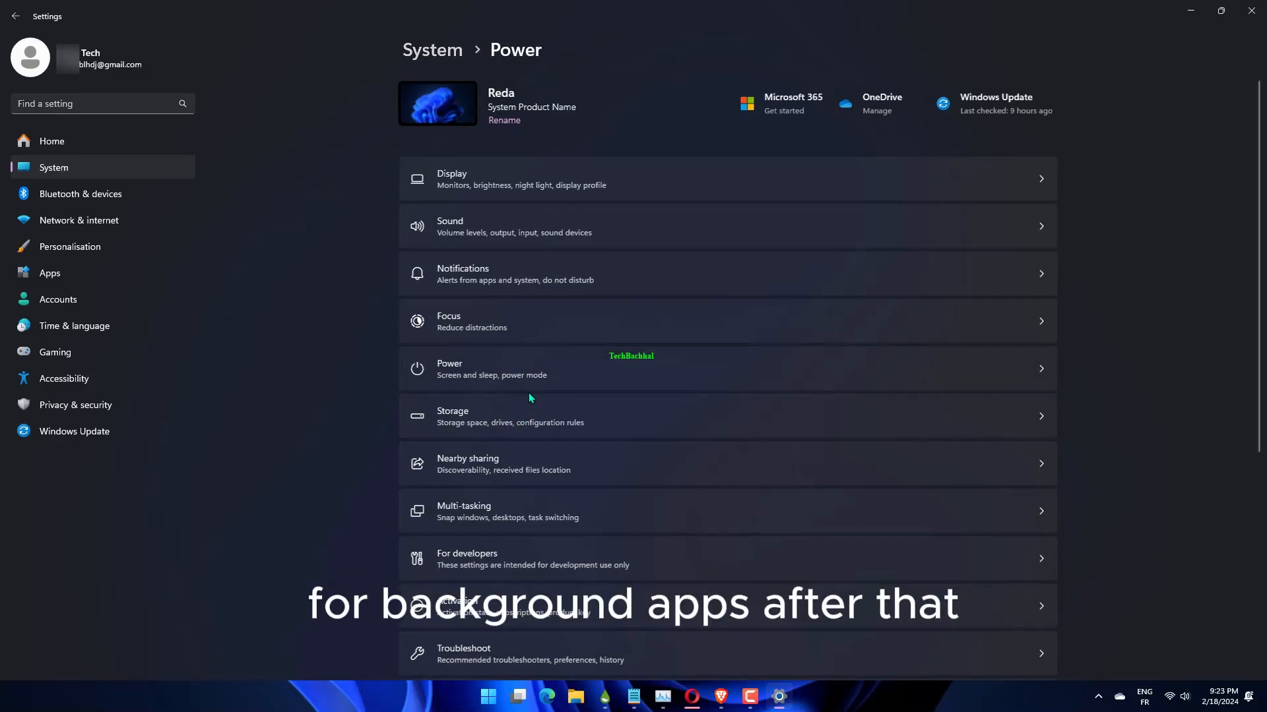
{"action": "left_click", "coordinate": [491, 368]}
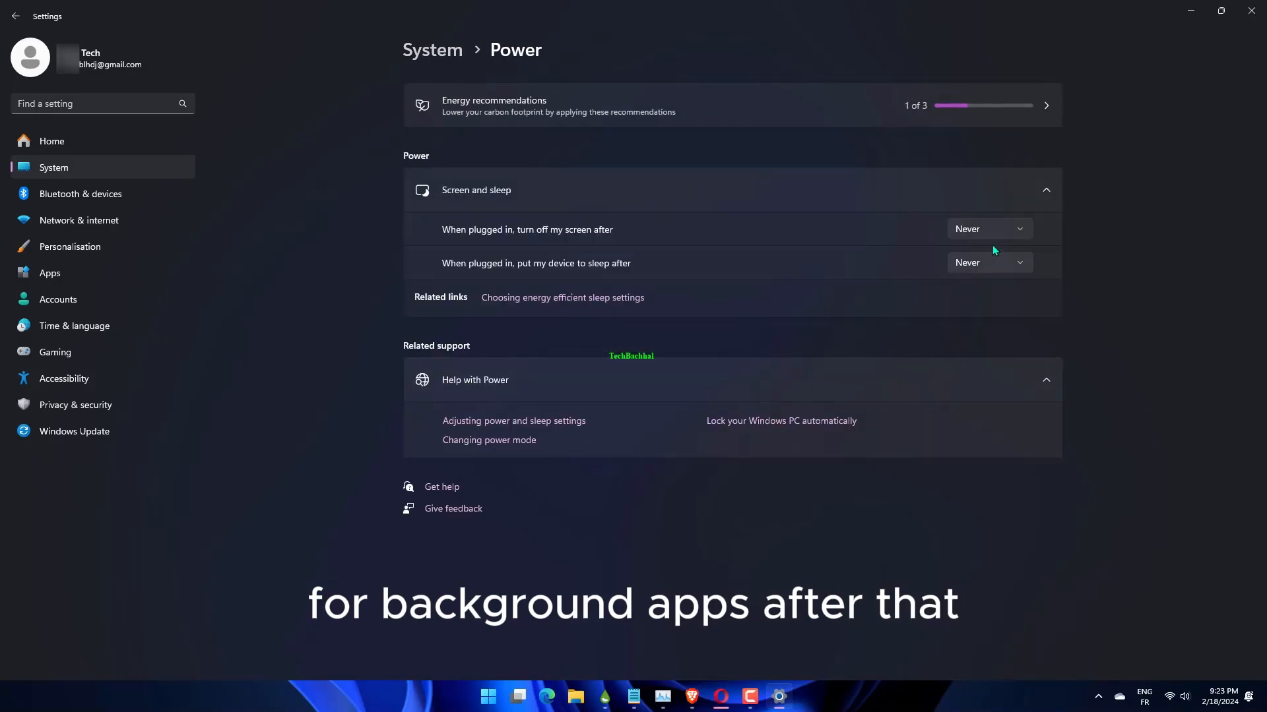
{"action": "mouse_move", "coordinate": [943, 256]}
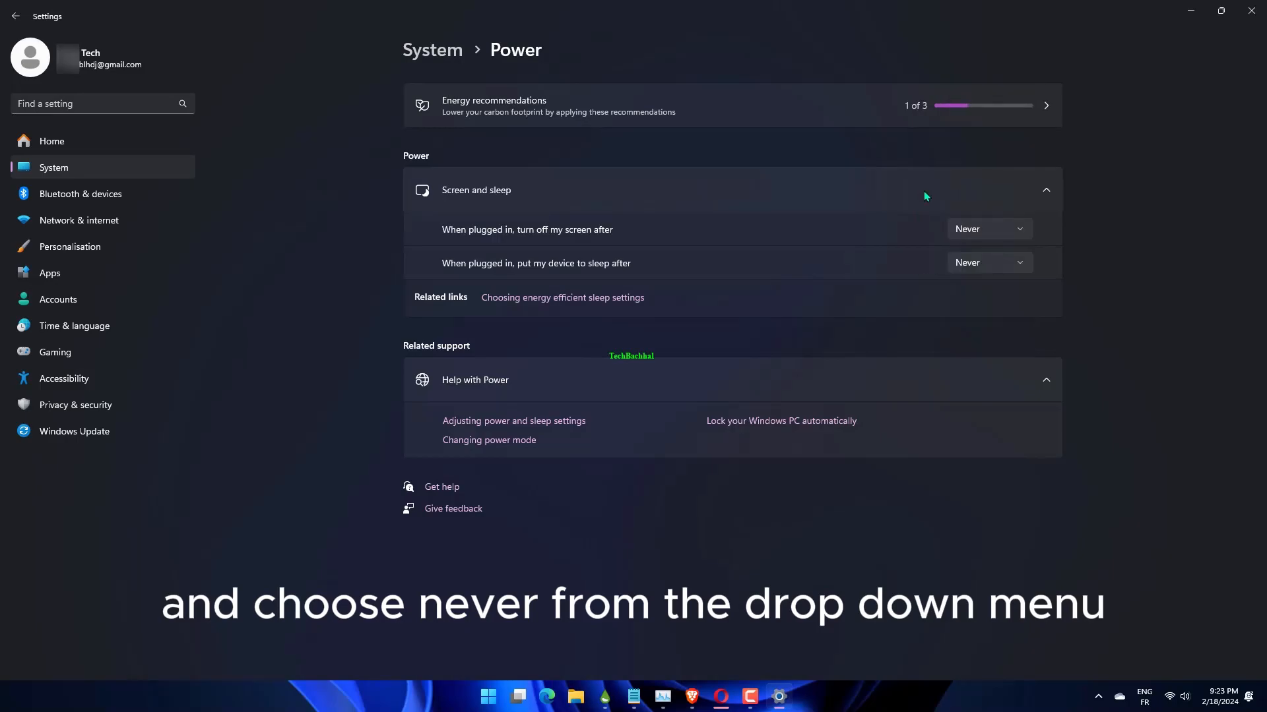
Step: View Energy recommendations on the Power page, then close Settings
{"action": "left_click", "coordinate": [1045, 105]}
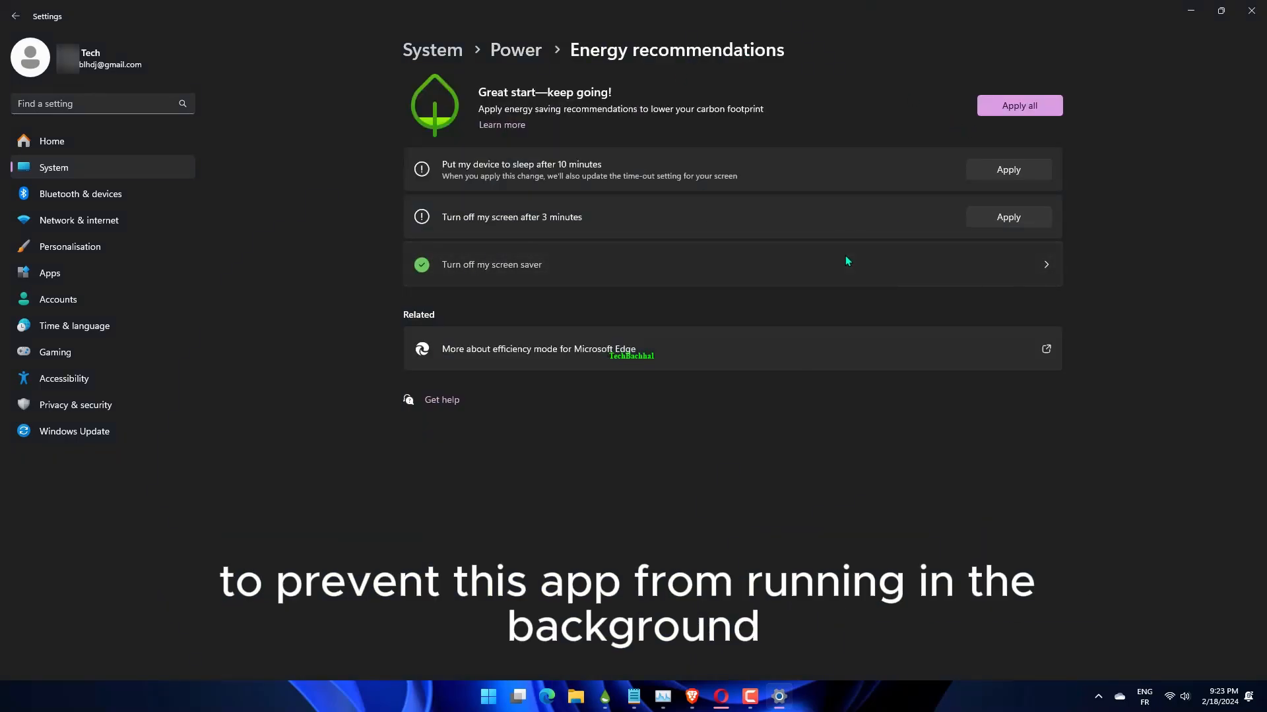
{"action": "left_click", "coordinate": [69, 246]}
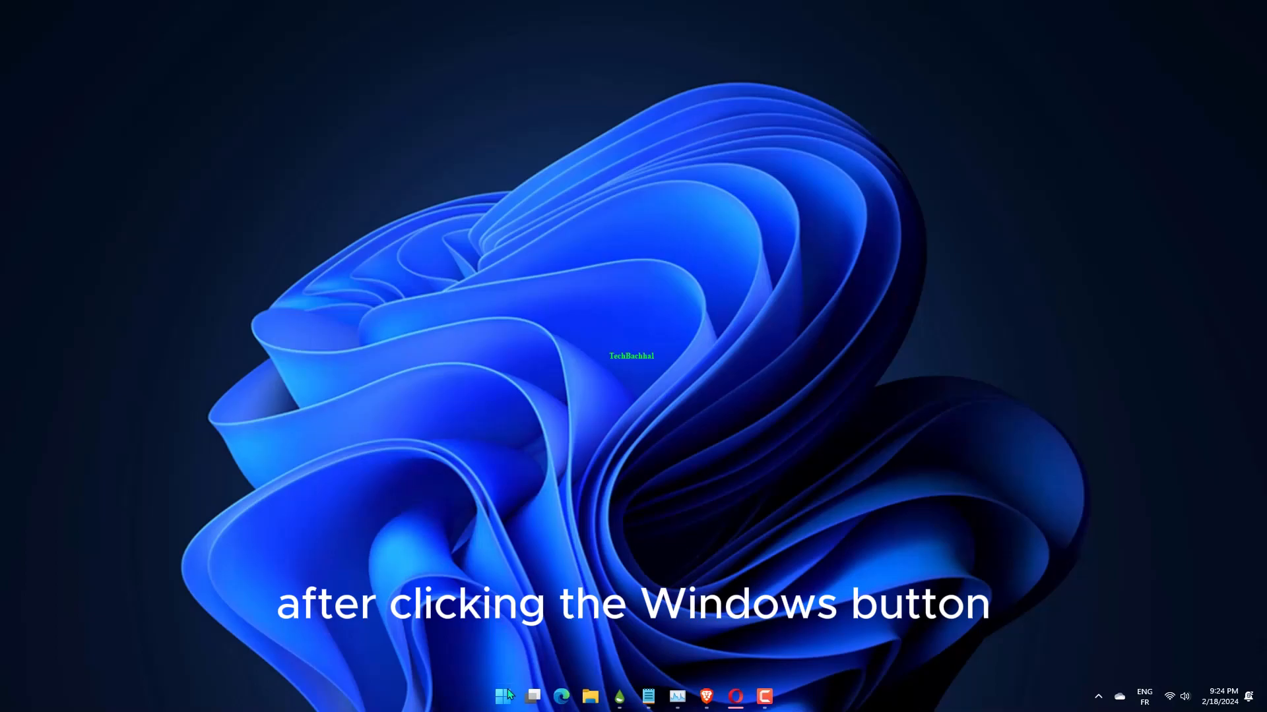
Step: Search the Start menu for 'gpe' to open Edit group policy
{"action": "left_click", "coordinate": [502, 696]}
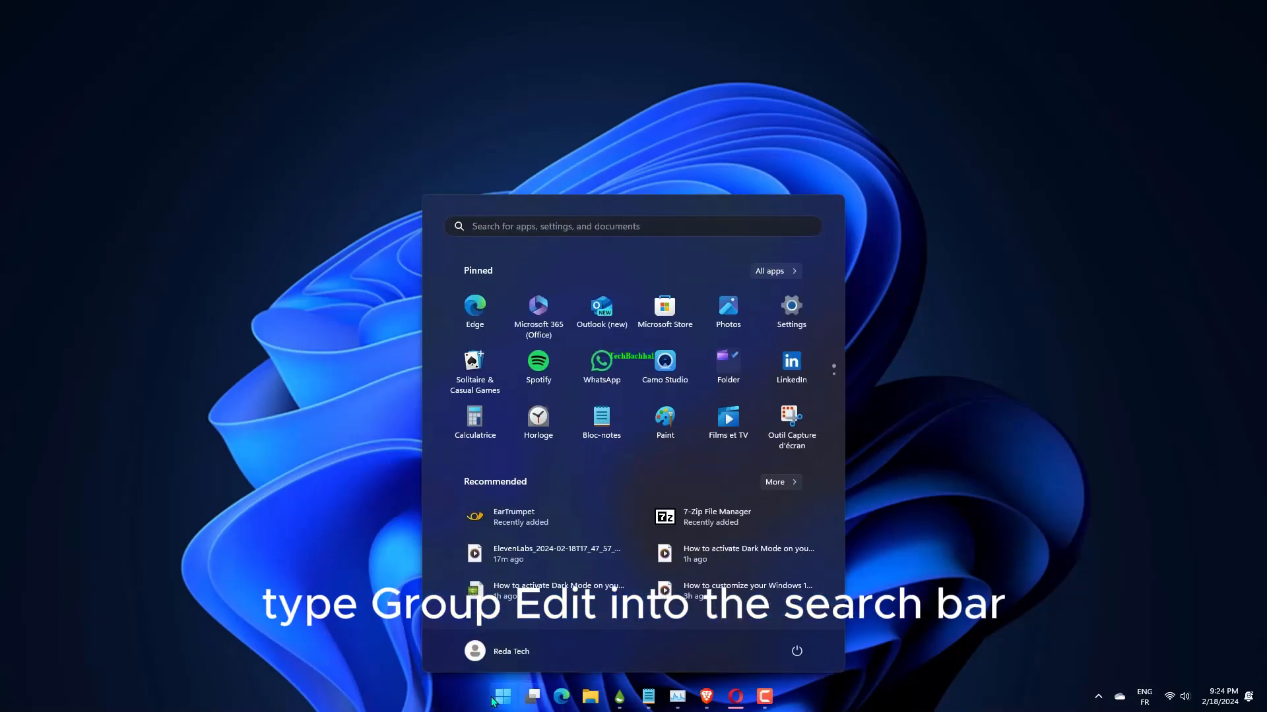
{"action": "type", "text": "gpe"}
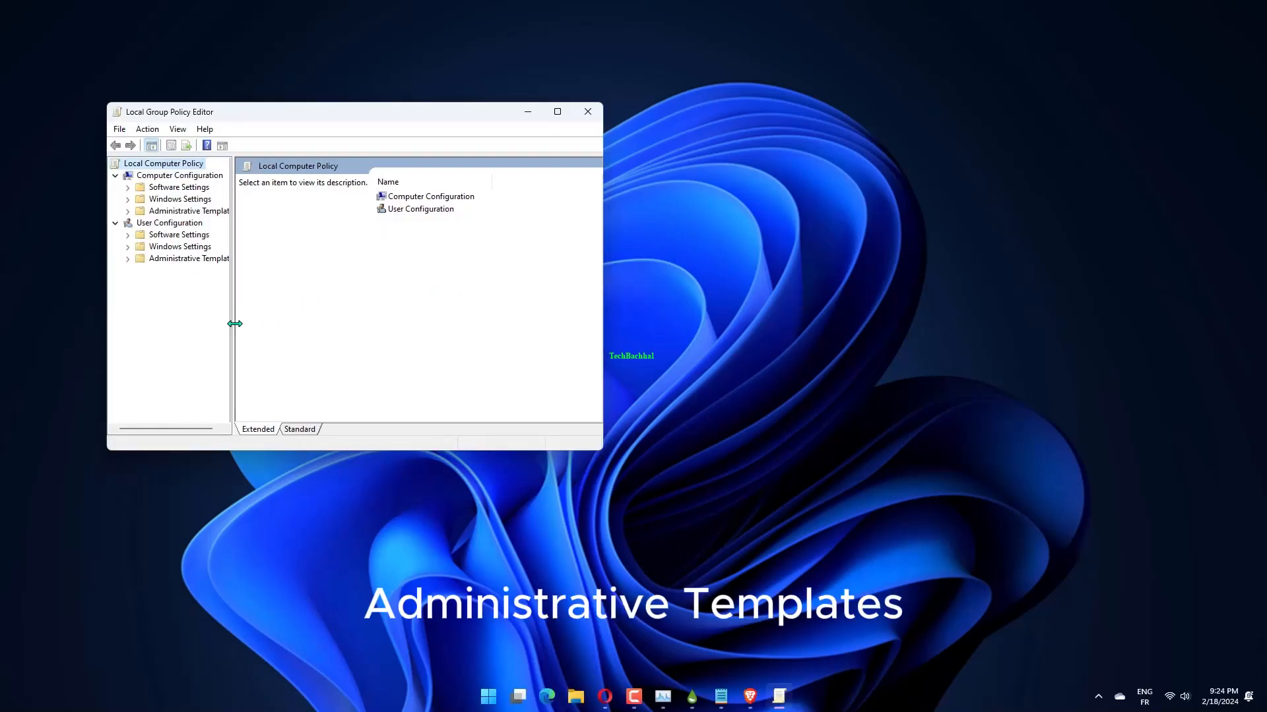
Step: Select the 'Let Windows apps run in the background' policy under Windows Components > App Privacy
{"action": "left_click", "coordinate": [127, 211]}
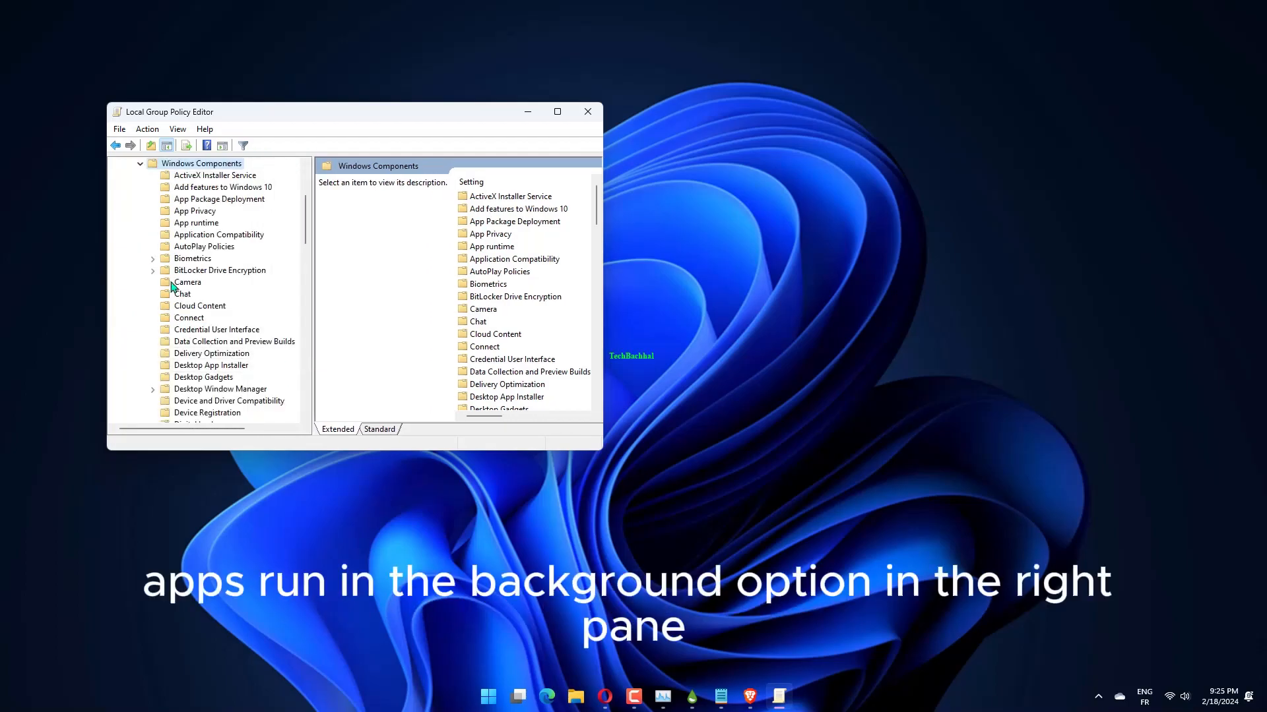
{"action": "left_click", "coordinate": [194, 211]}
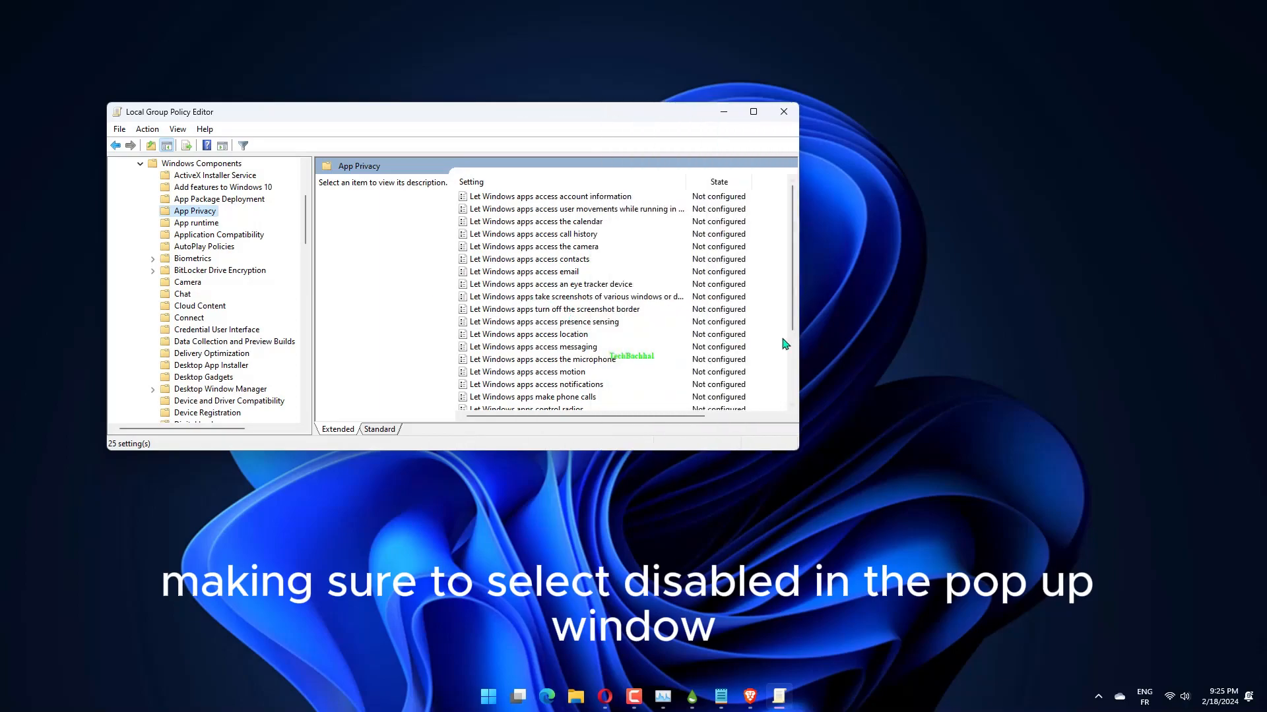
{"action": "scroll", "scroll_direction": "down", "scroll_amount": 3}
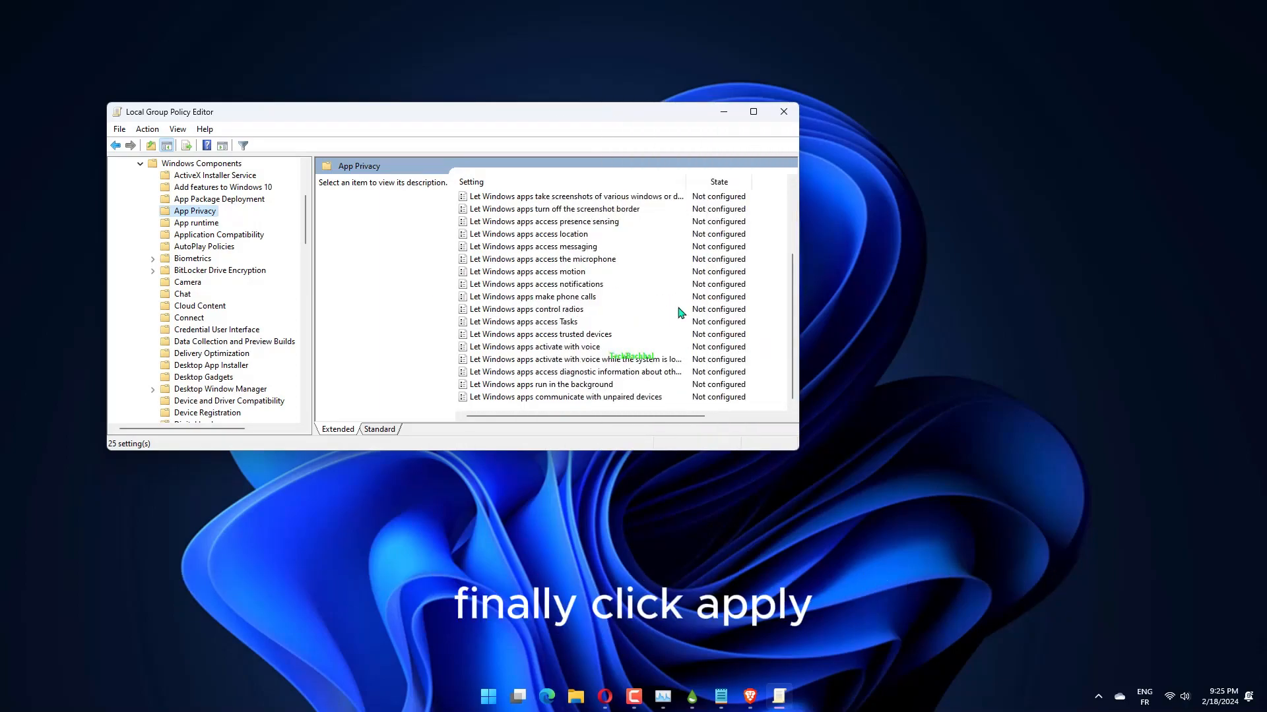
{"action": "left_click", "coordinate": [540, 384]}
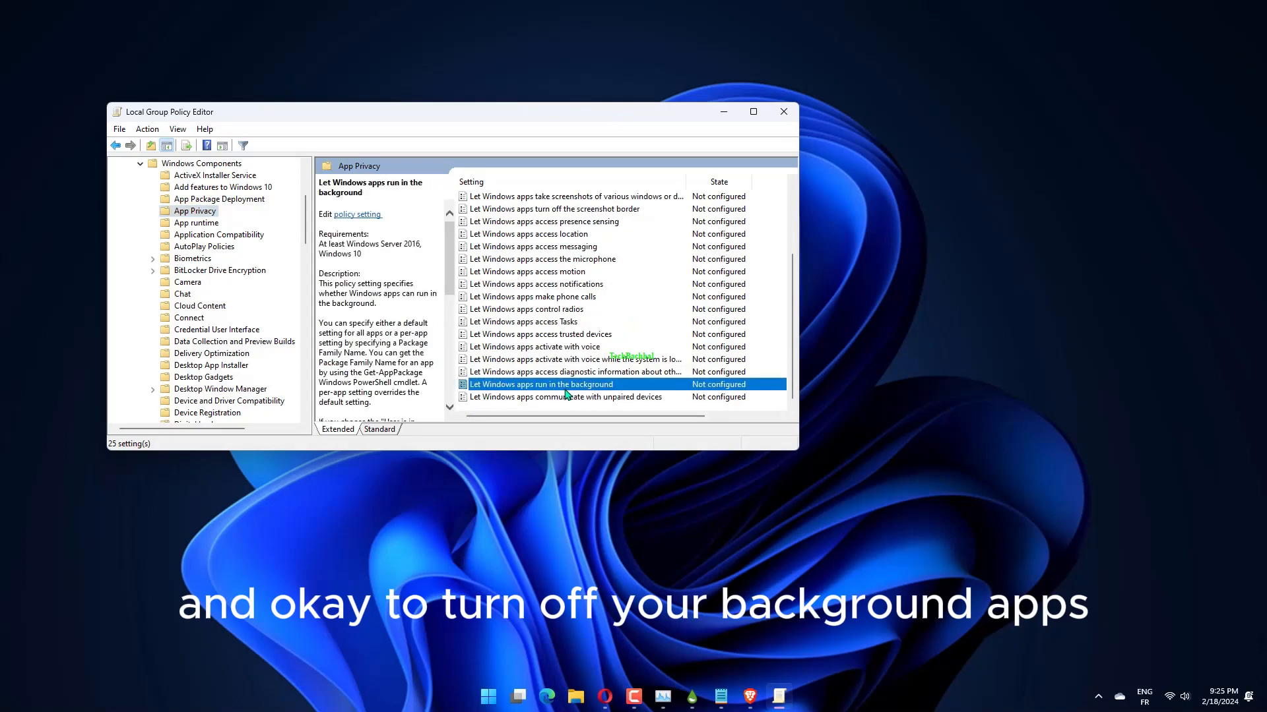